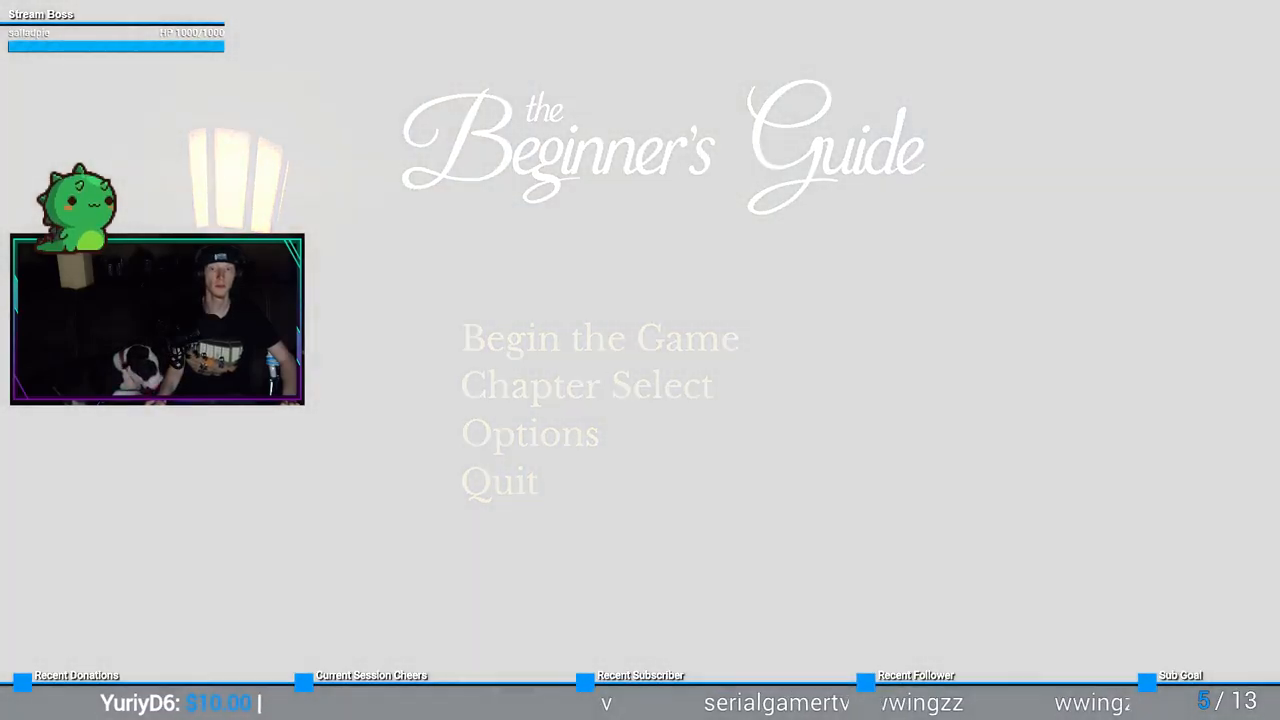
Choose Begin the Game on the title menu to start the October 2008 intro
left_click(599, 337)
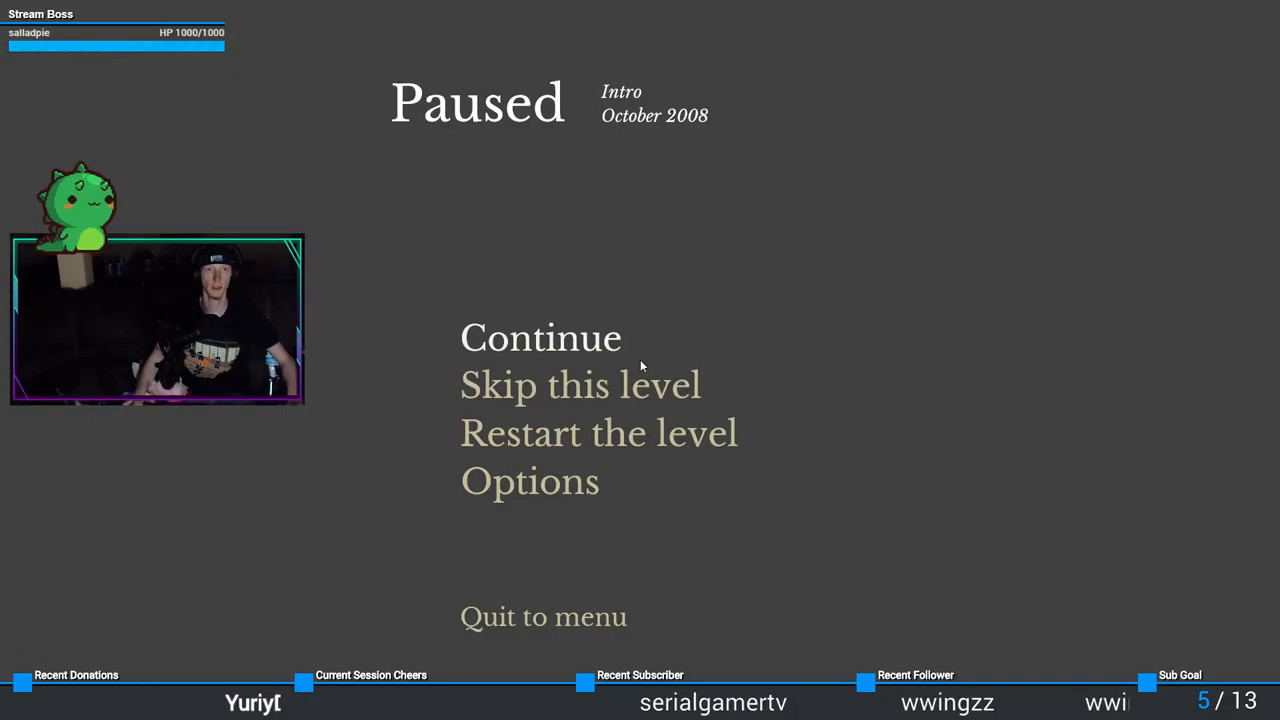
Continue from the Paused menu and walk into the sunny desert courtyard
left_click(540, 337)
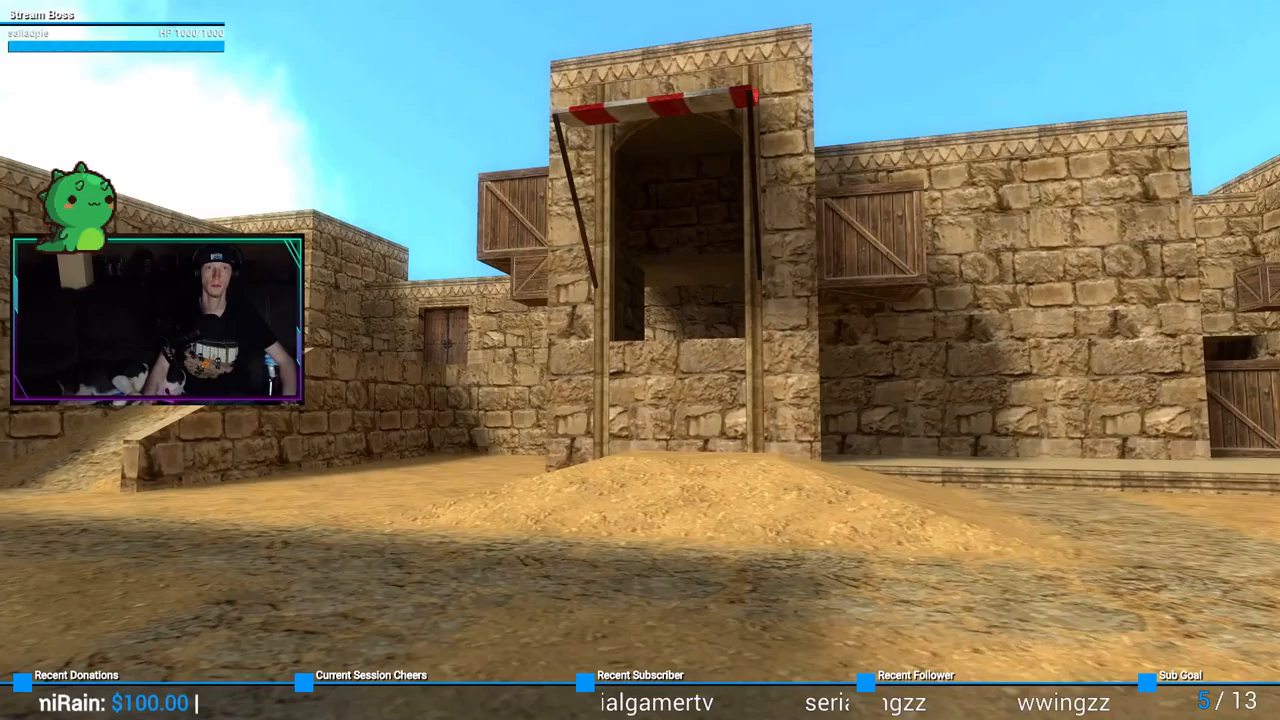
Pause the desert level with Esc to reach the Options screen
key("Escape")
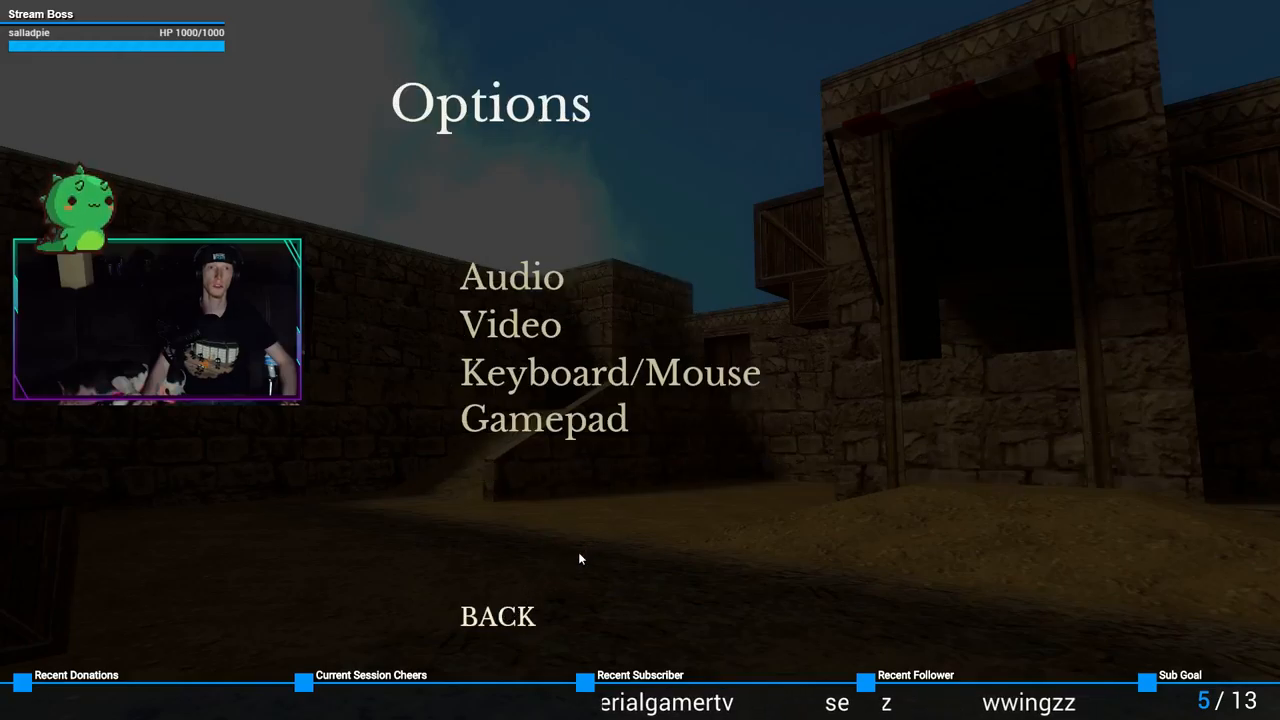
Set a new Mouse Sensitivity value under Keyboard/Mouse settings
left_click(610, 372)
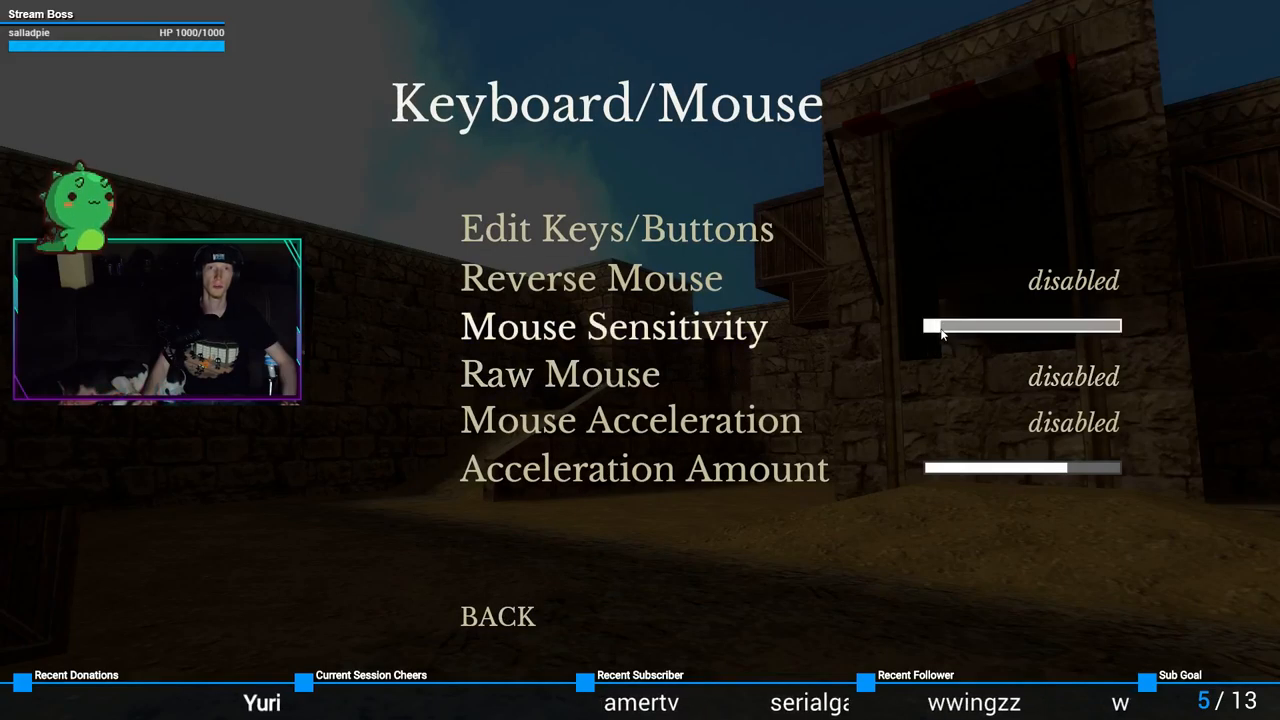
left_click(497, 616)
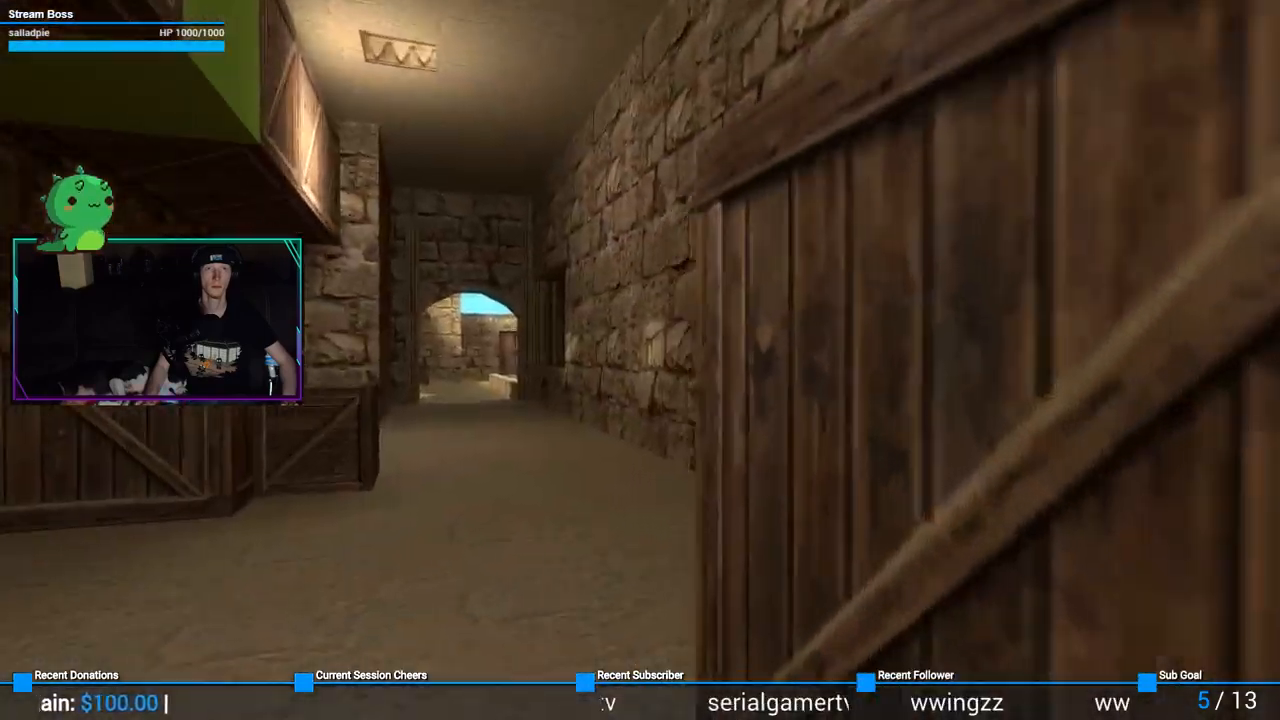
mouse_move(640, 360)
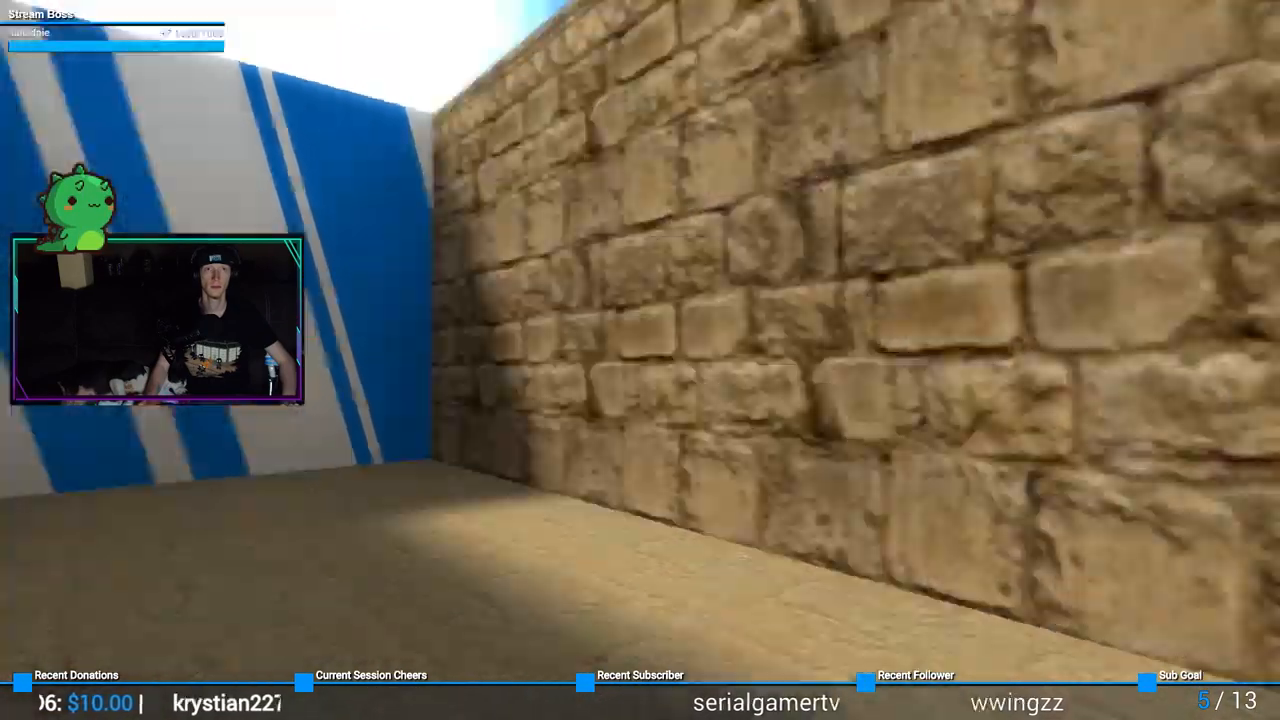
mouse_move(640, 360)
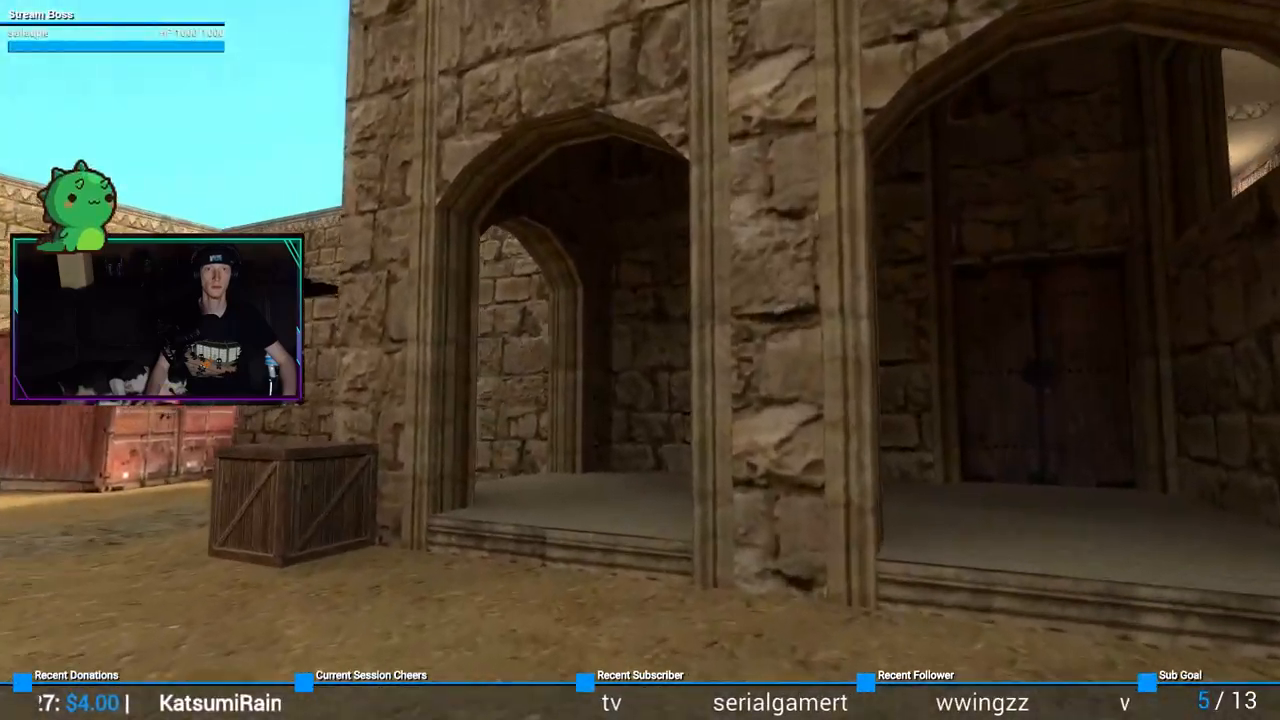
mouse_move(640, 360)
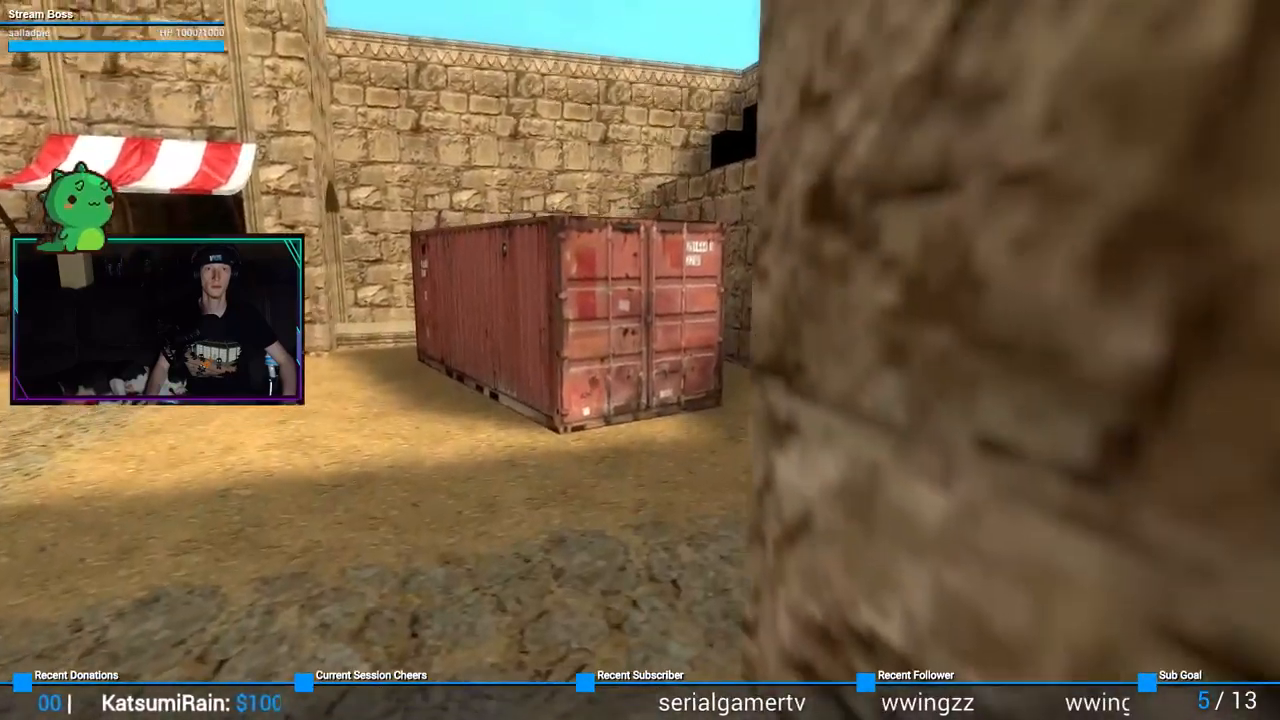